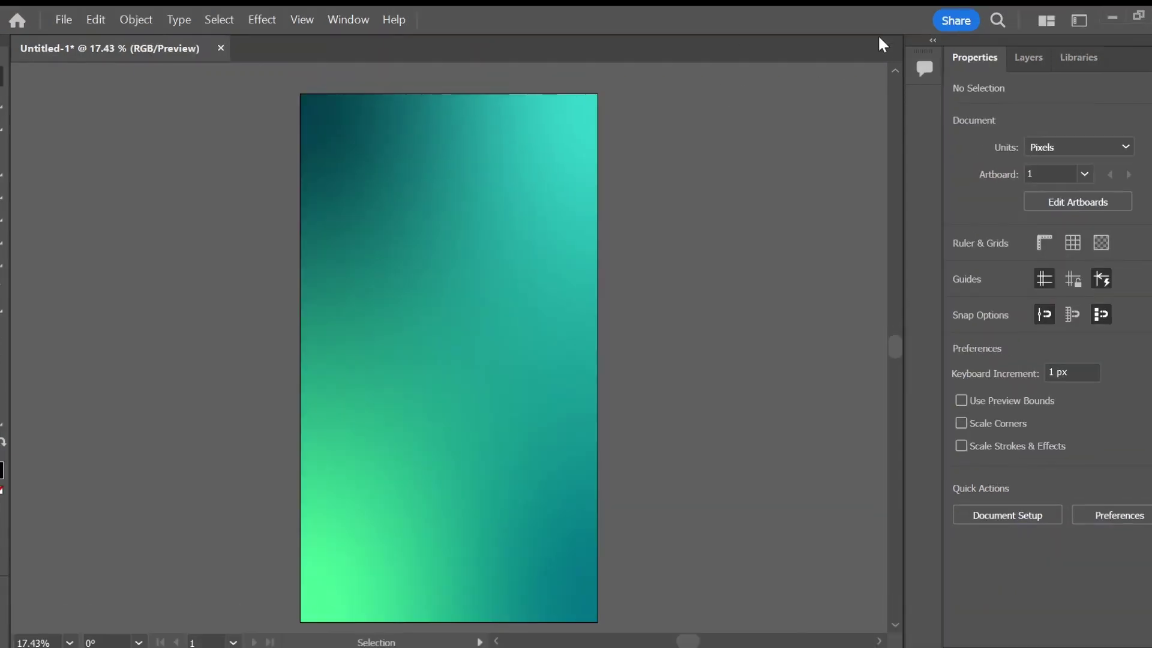
mouse_move(111, 96)
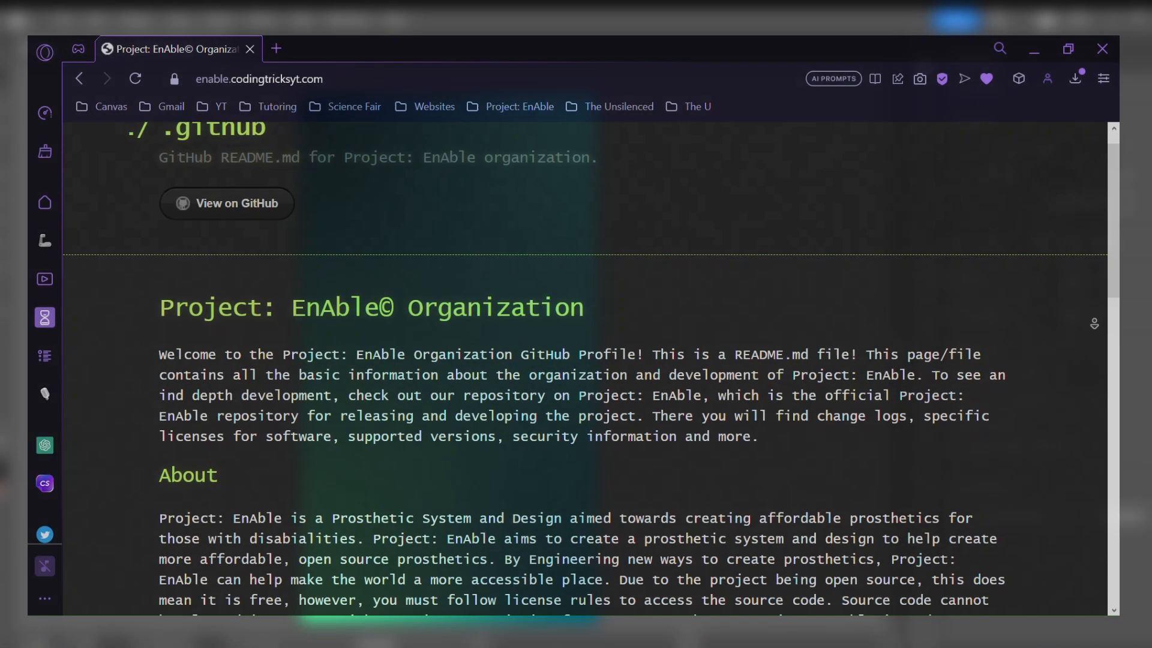
- Arrange cyan rounded button copies at the artboard bottom: two side by side, one wide below
scroll(down, 3)
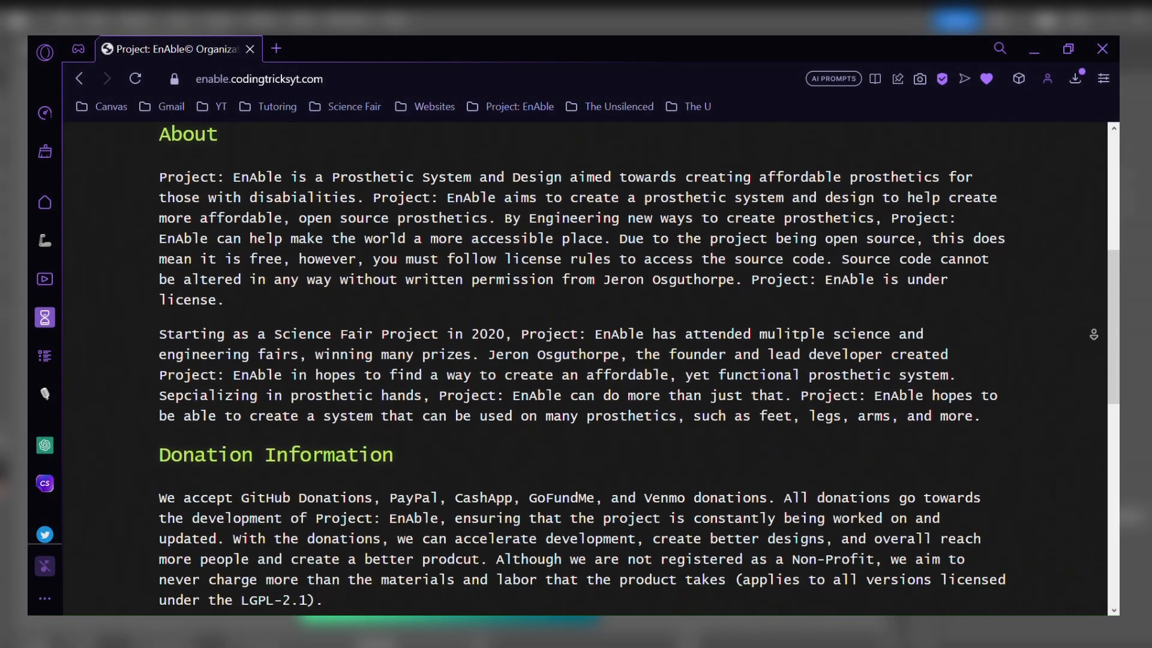
scroll(down, 3)
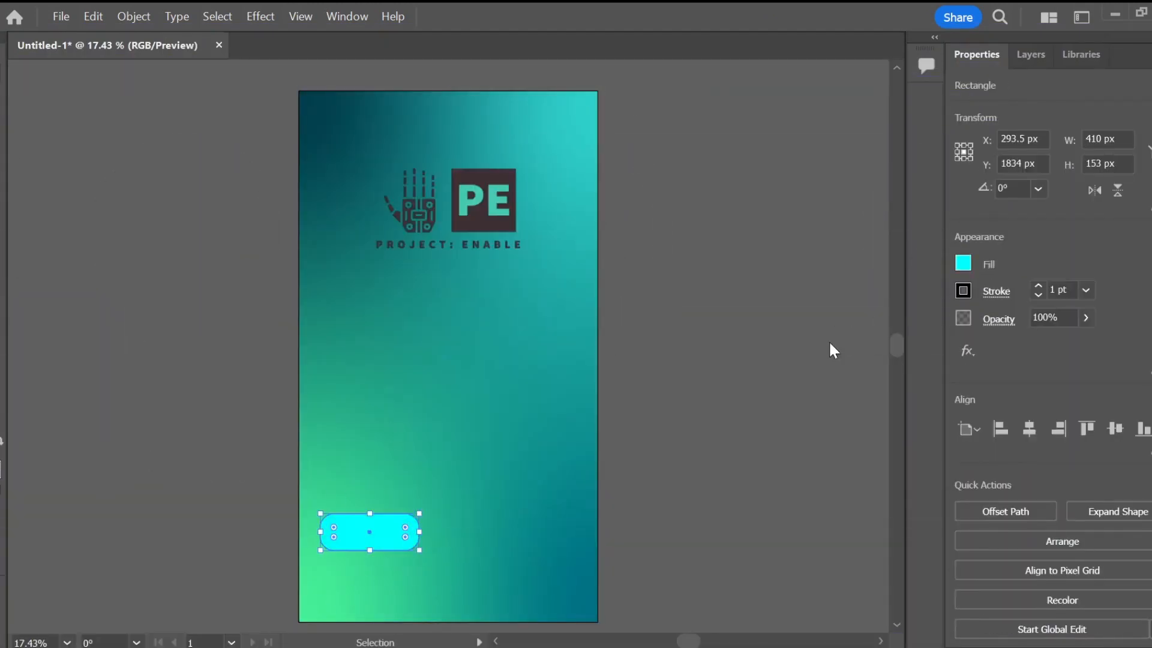
mouse_move(874, 330)
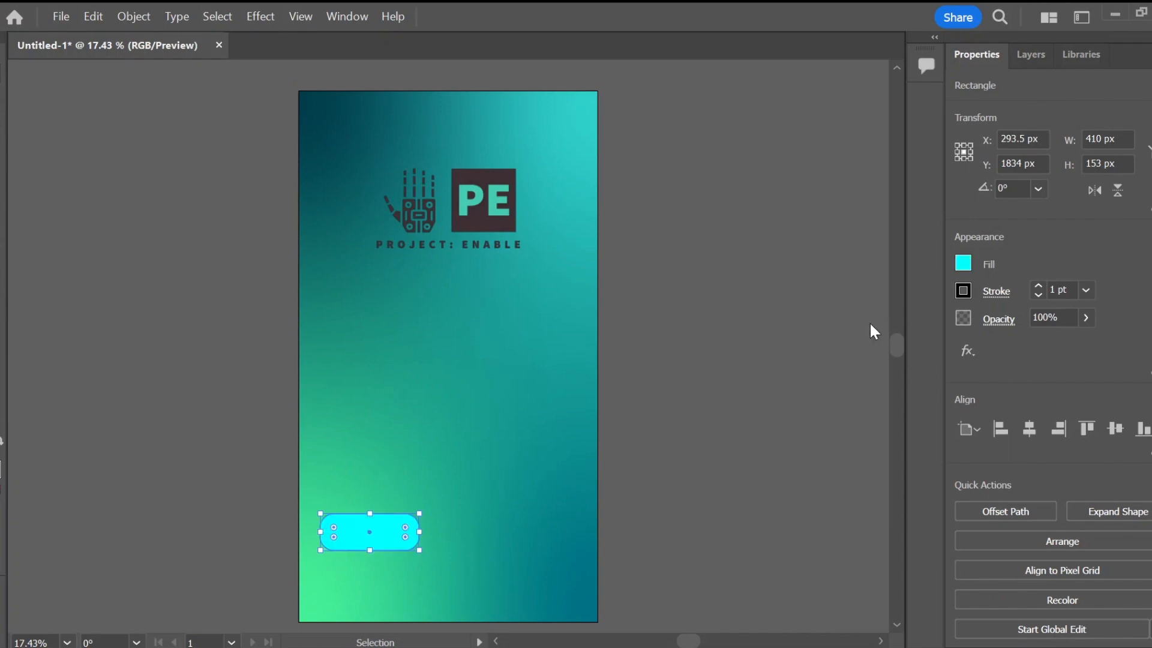
drag(369, 531, 529, 550)
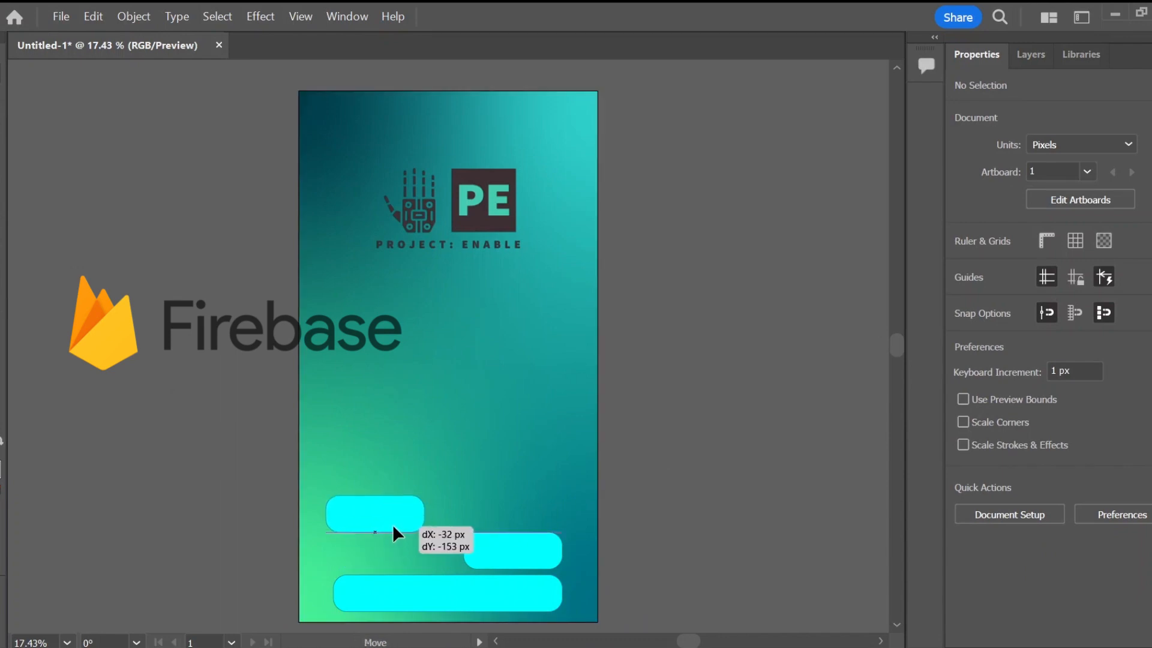
drag(396, 534, 368, 523)
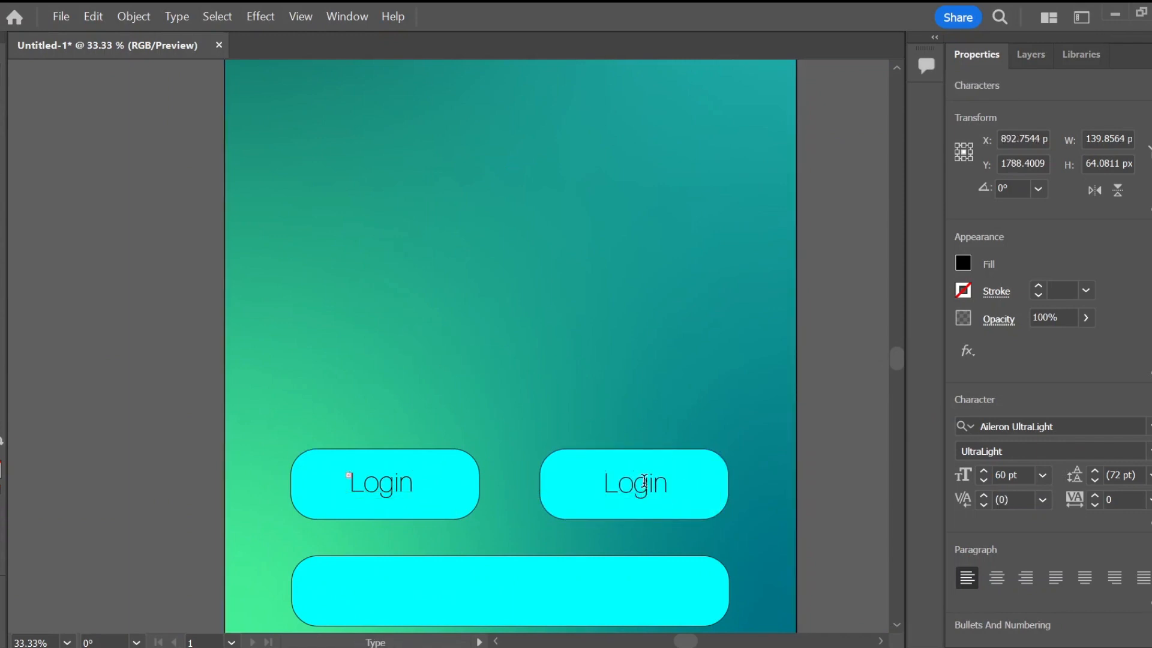
- Relabel the second button 'Sign Up' and put a 'Login With' label on the wide button
text(Sign Up)
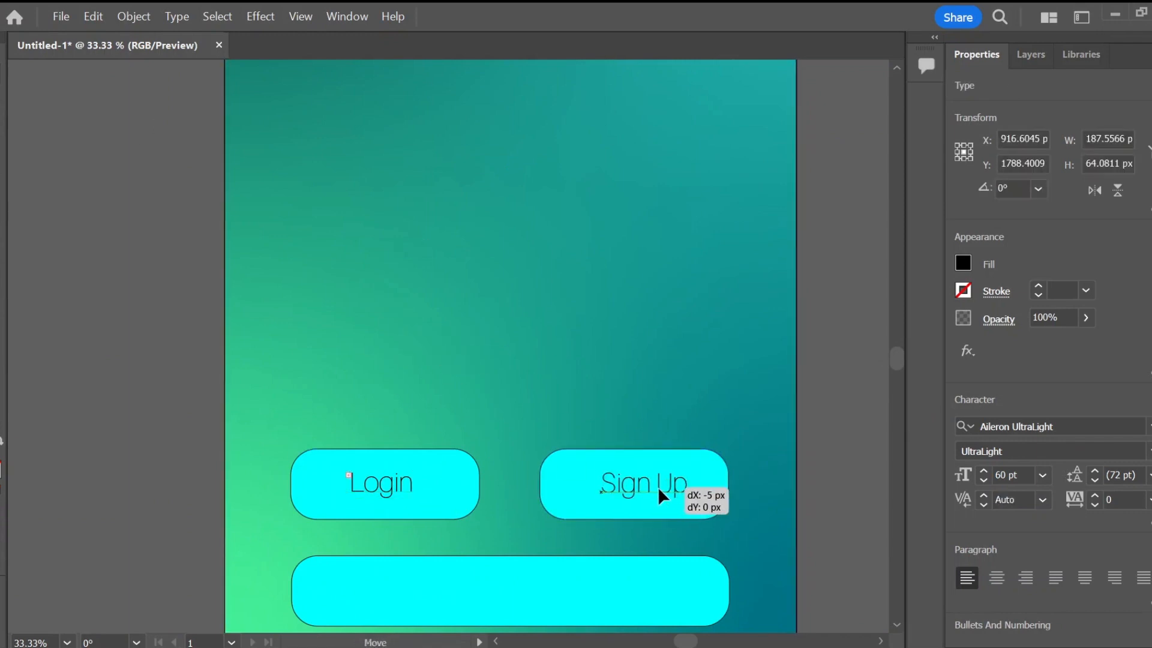
drag(642, 484, 386, 589)
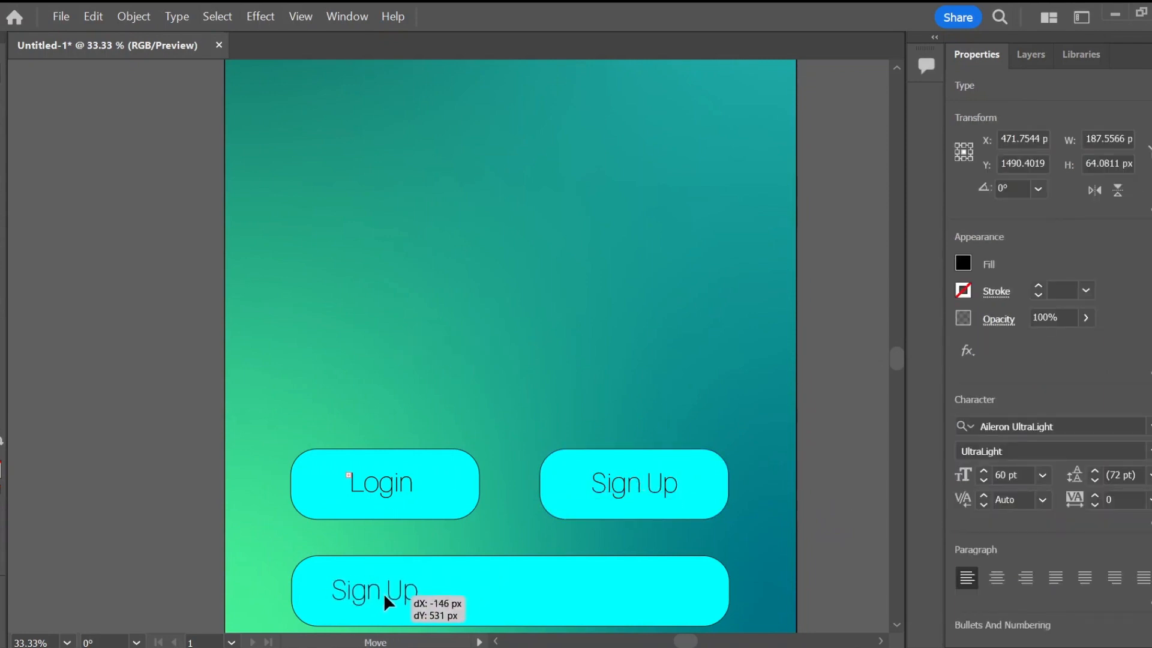
text(Login With)
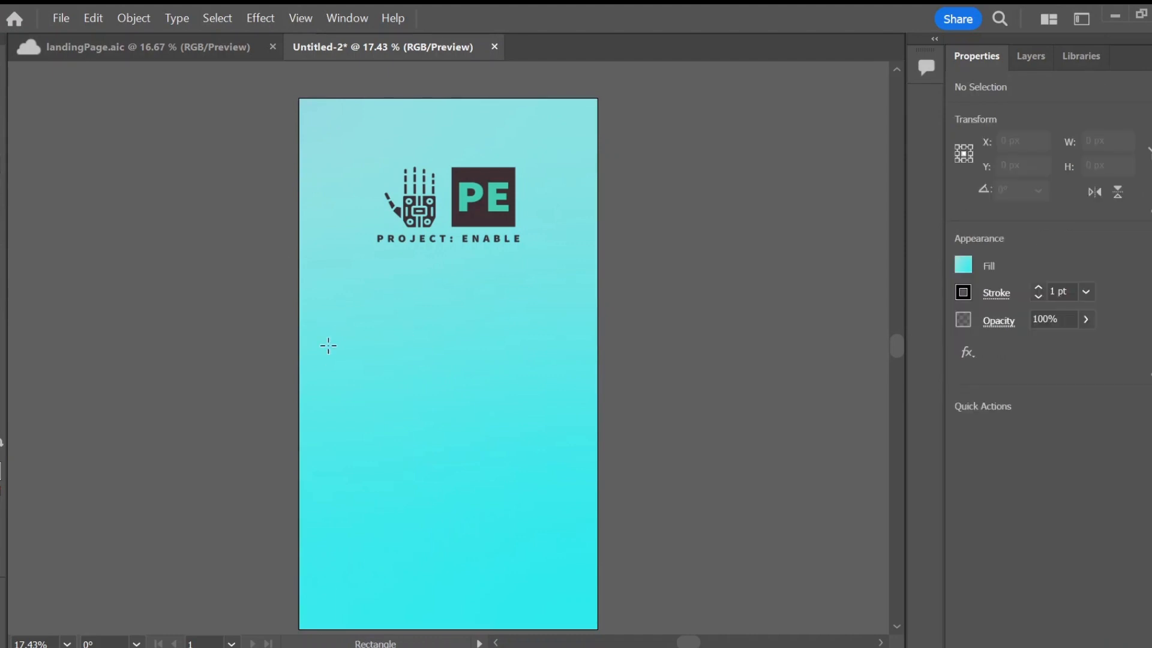
- Draw the Username input field, add Password text, and draw a shorter outlined button bar below
drag(324, 343, 574, 374)
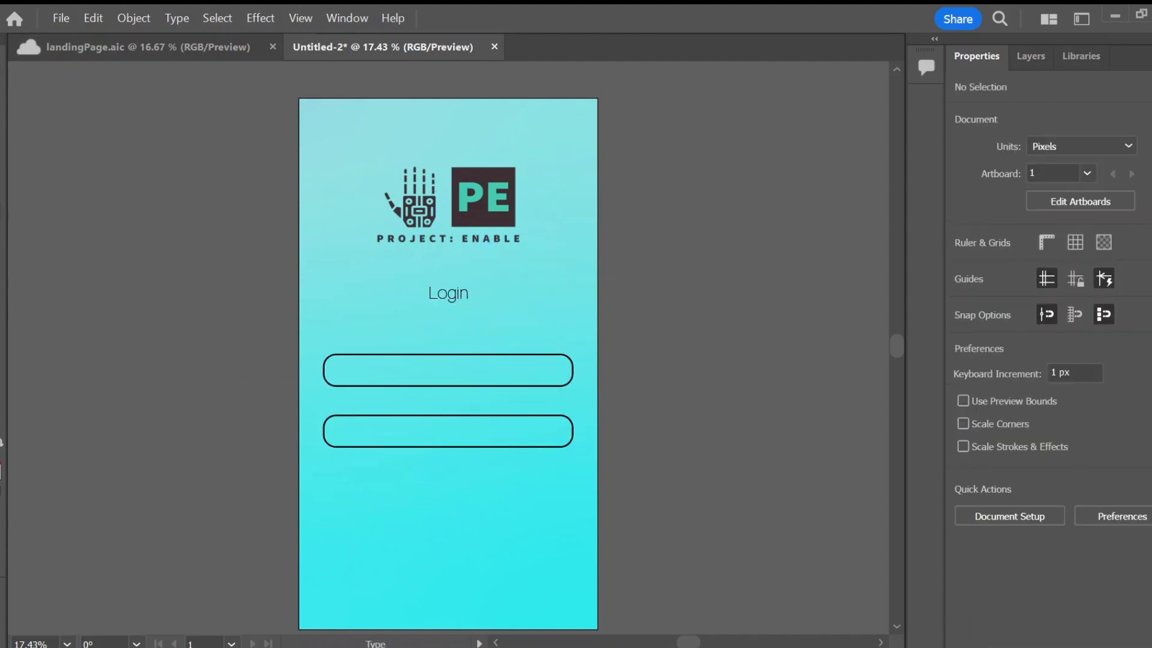
text(Password)
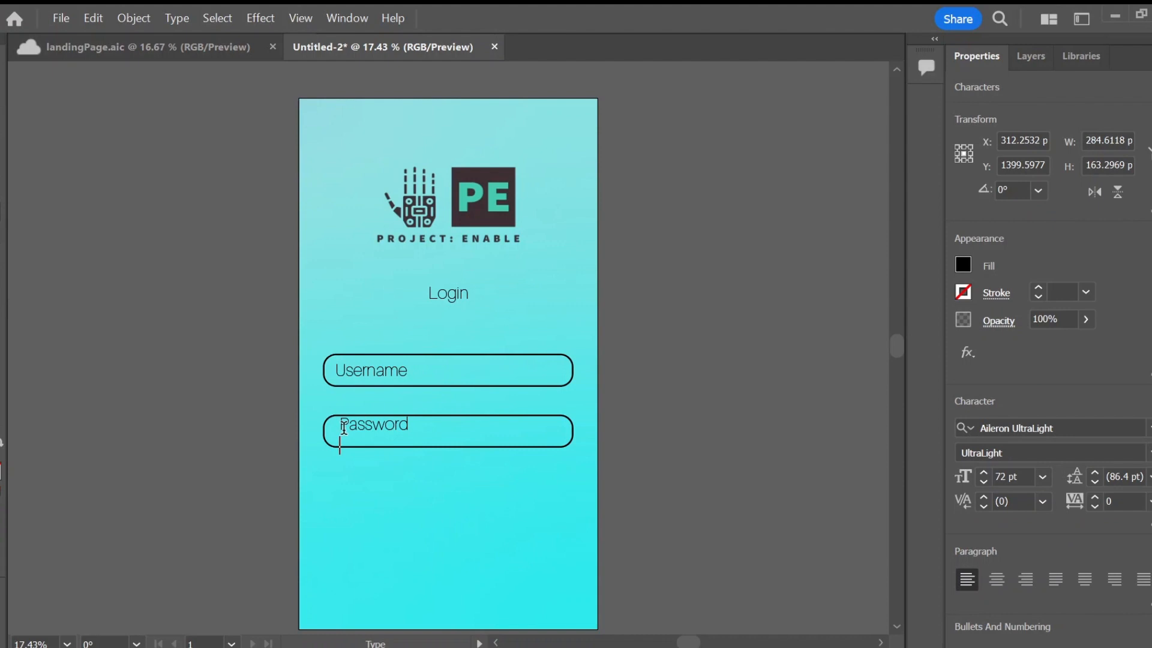
drag(321, 458, 514, 491)
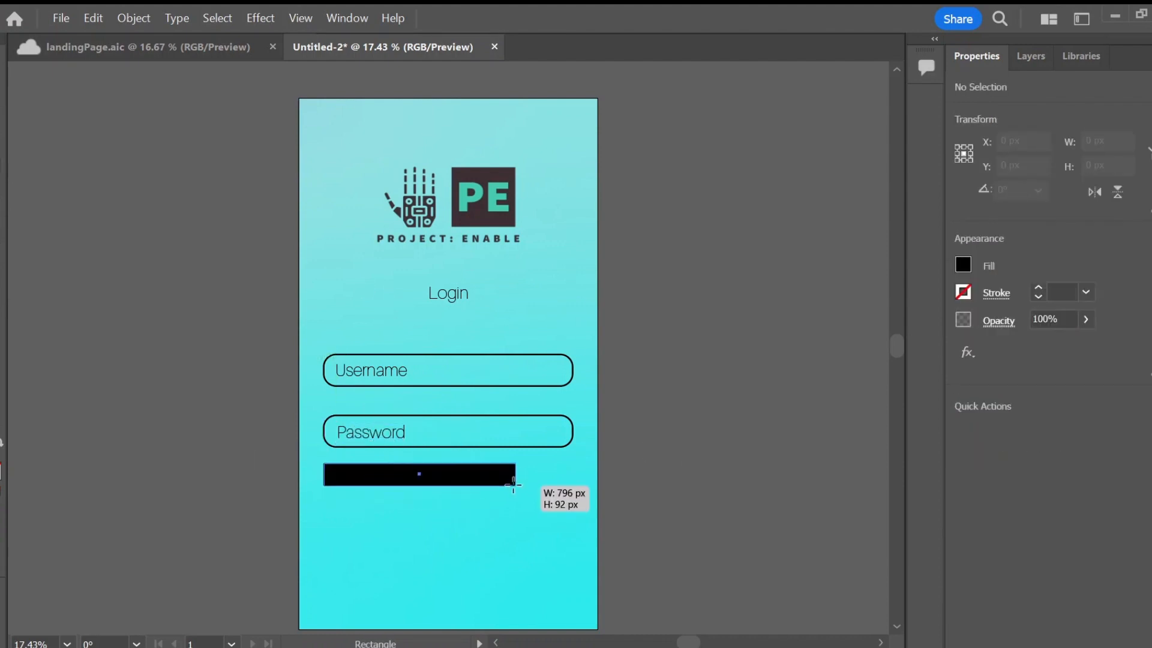
click(450, 486)
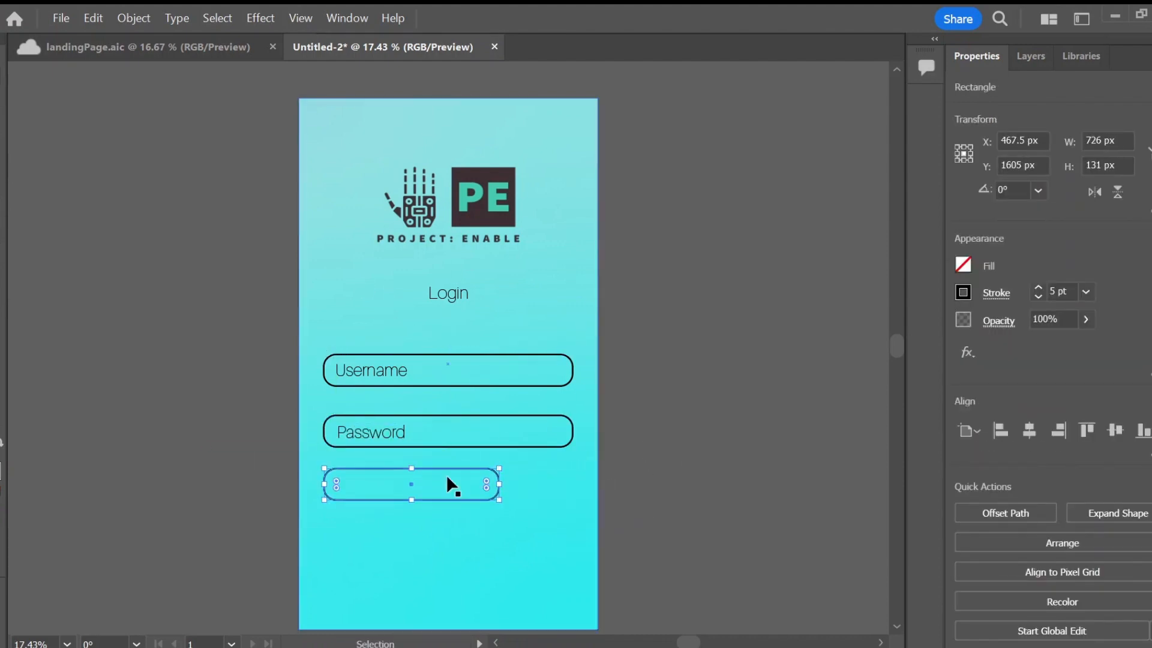
click(421, 486)
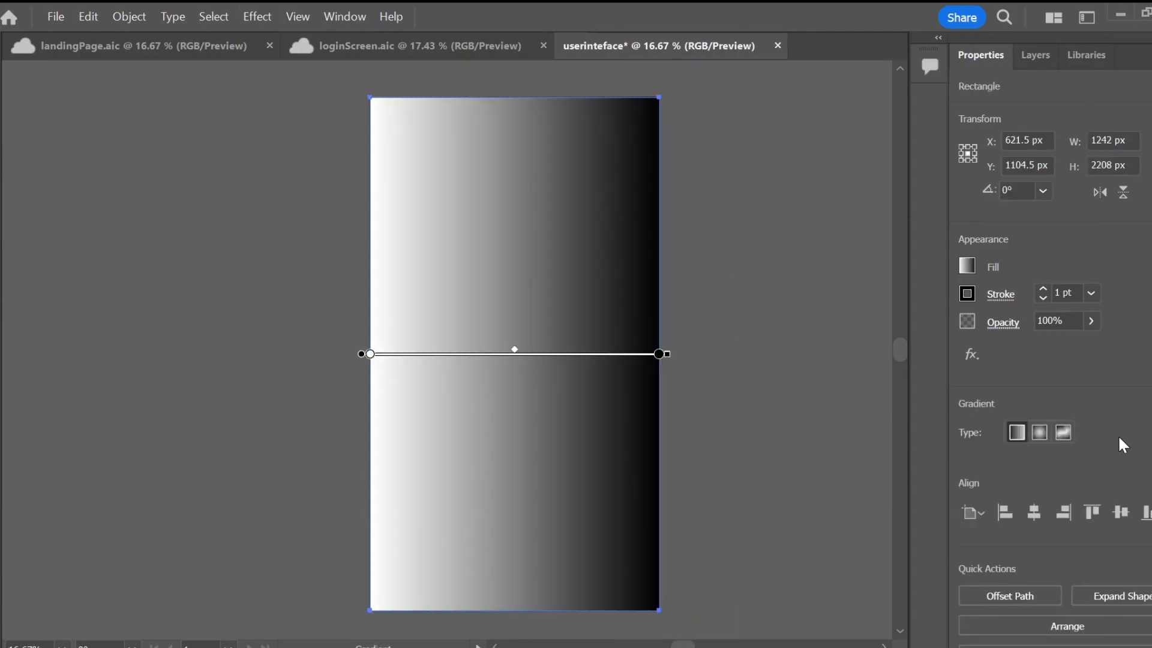
mouse_move(1082, 438)
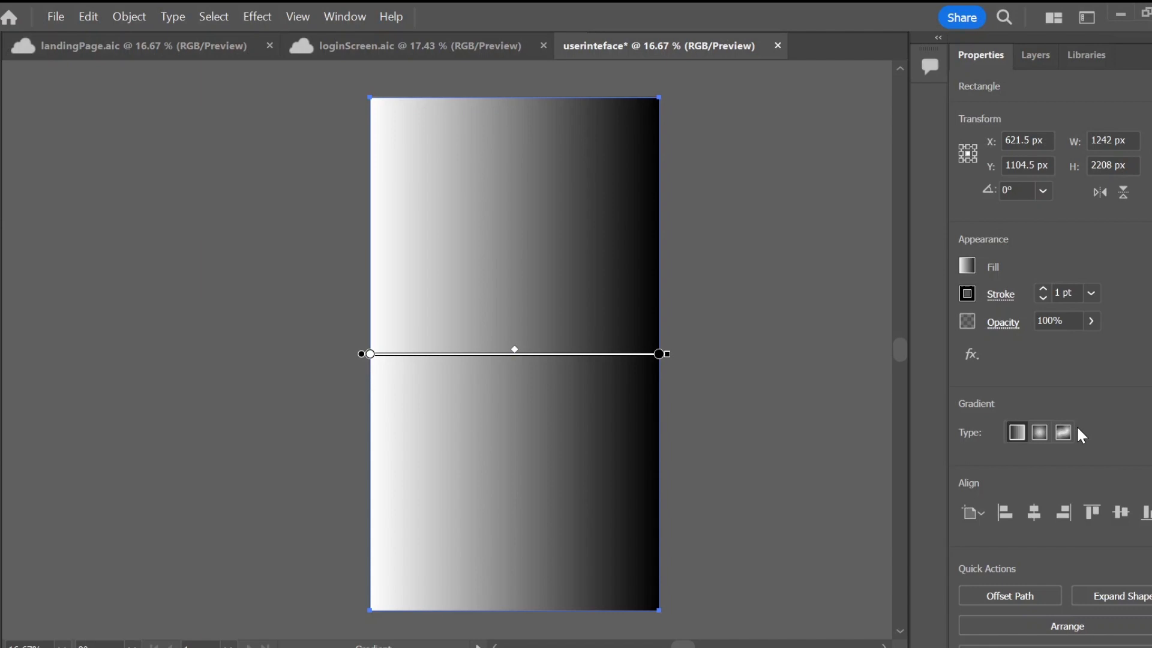
- Make the background a Freeform gradient and shift its hues and intensity in Recolor
click(1061, 432)
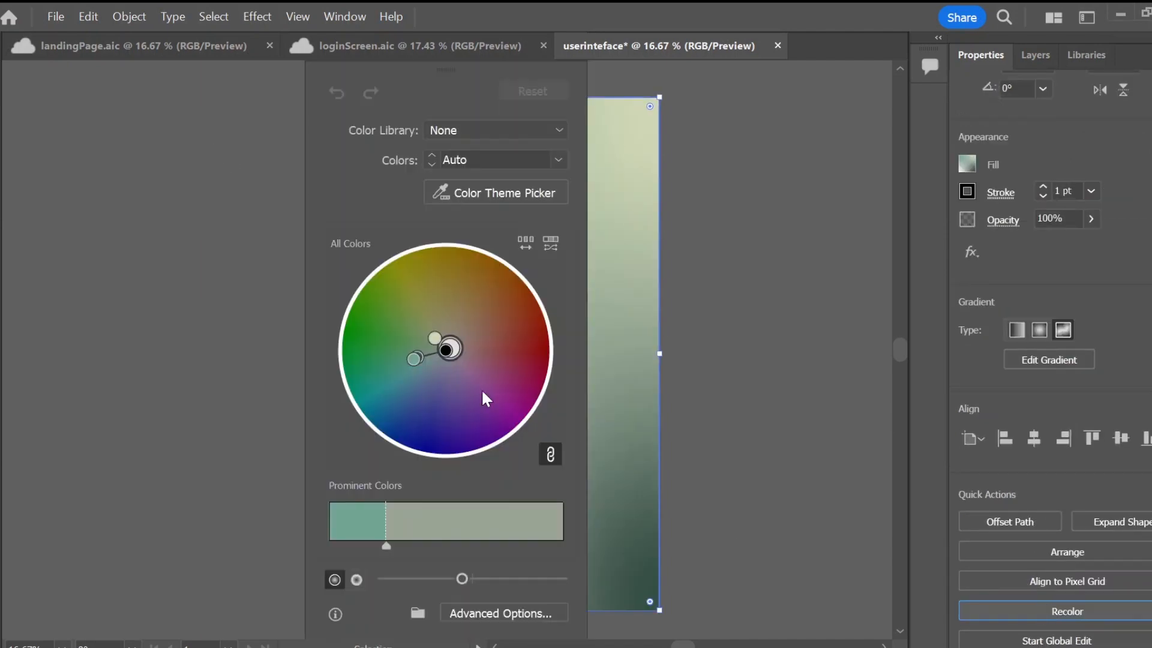
drag(462, 579, 500, 579)
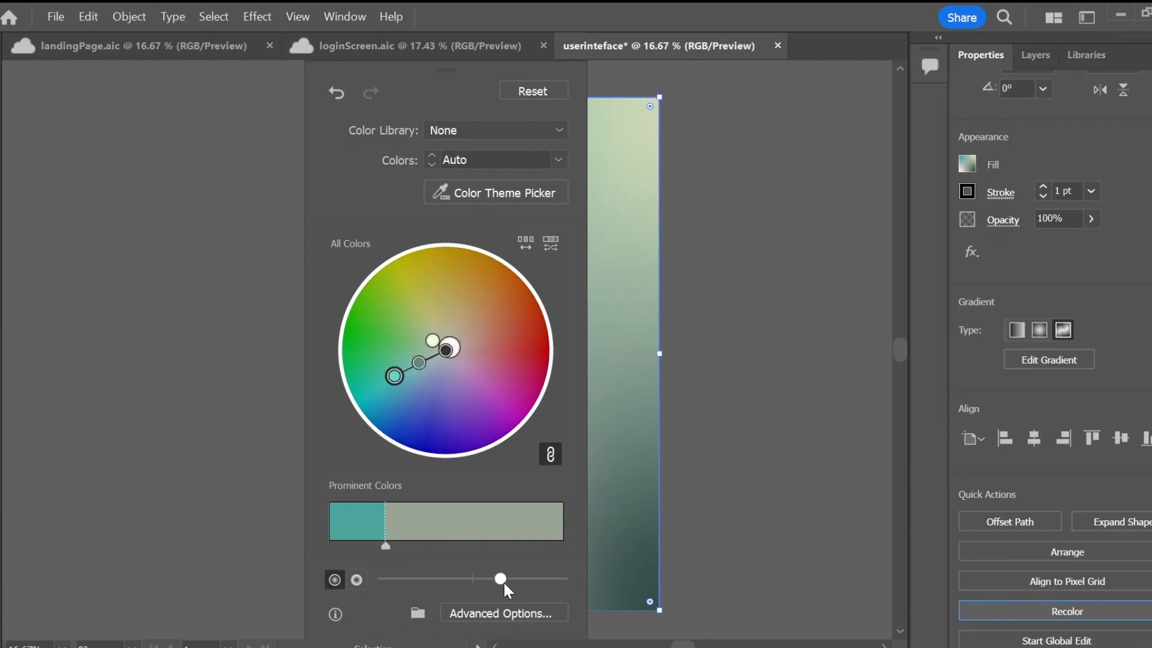
drag(500, 579, 522, 579)
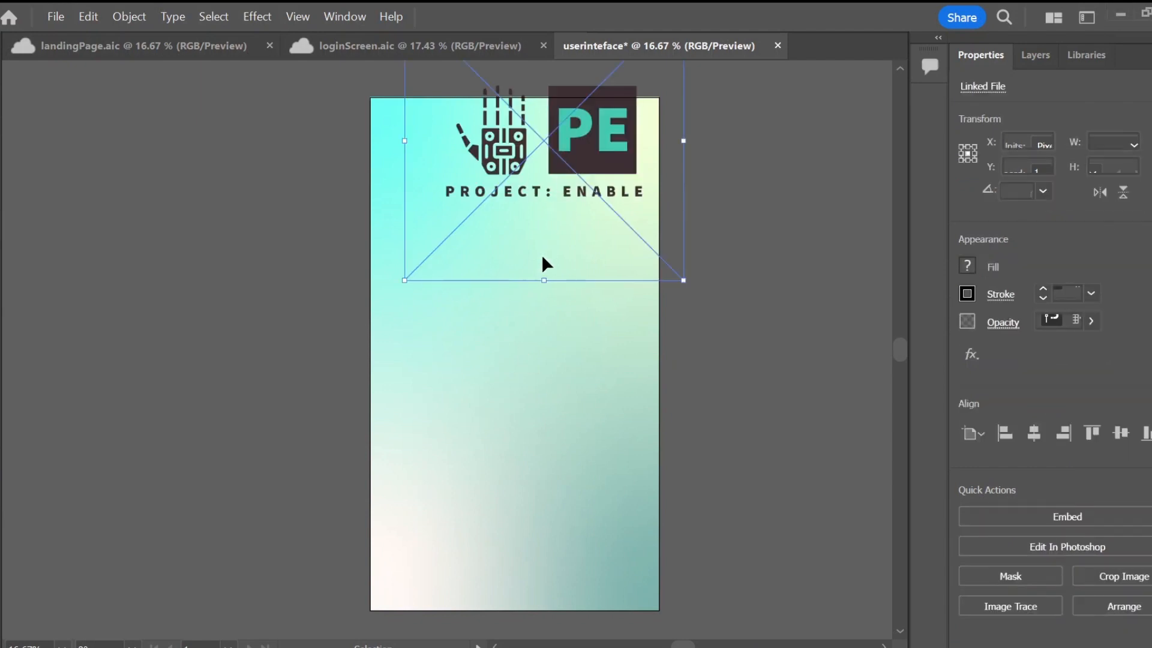
- Shrink the logo, center it near the top, and draw the first rounded square button
drag(684, 281, 543, 361)
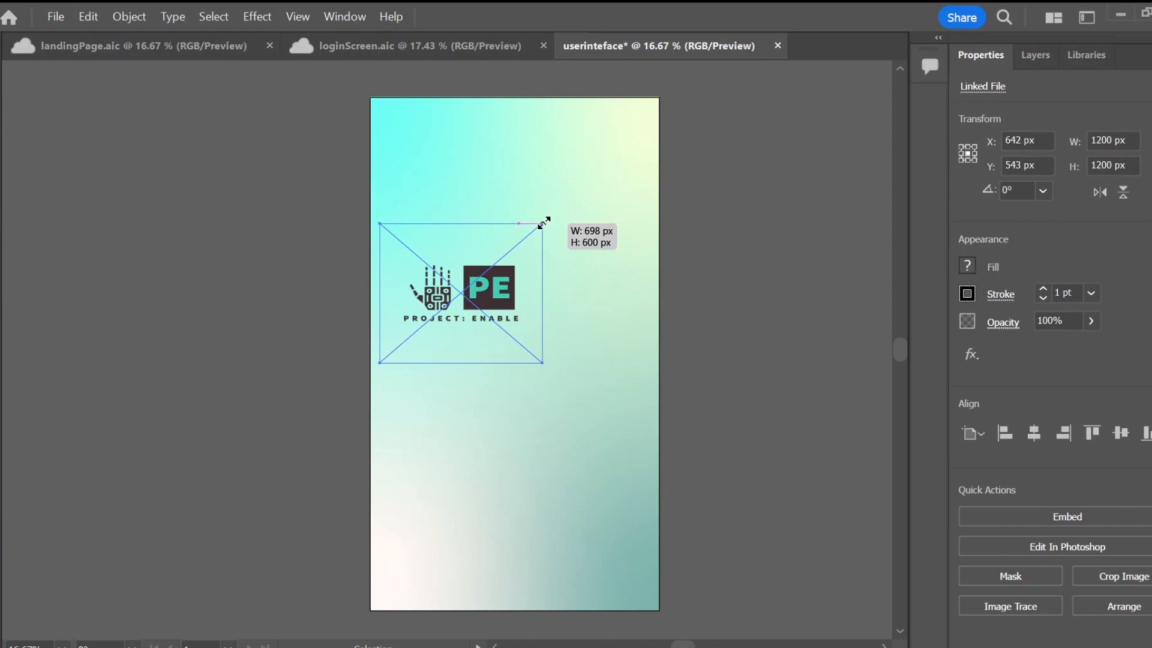
drag(462, 294, 526, 187)
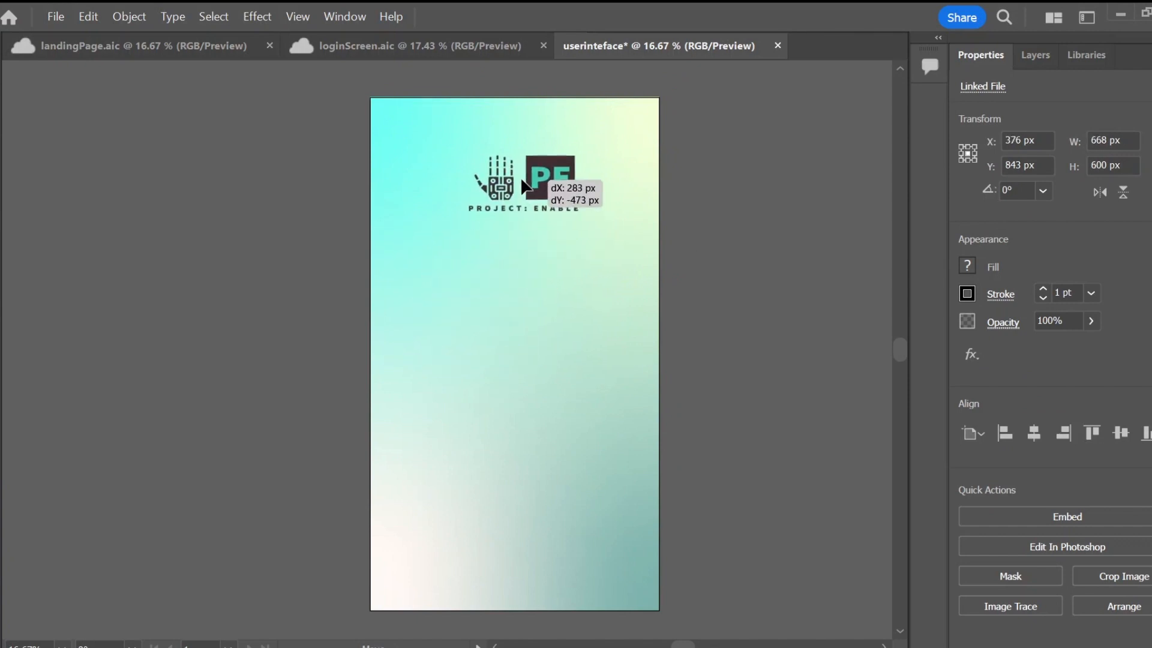
drag(522, 183, 514, 191)
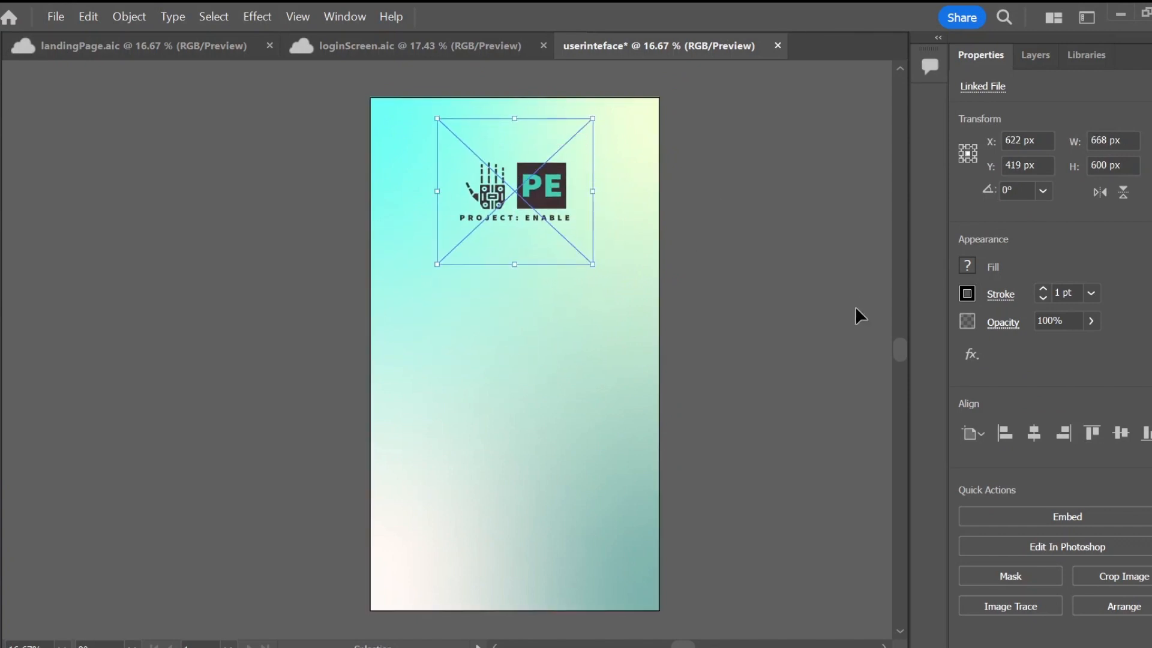
click(392, 277)
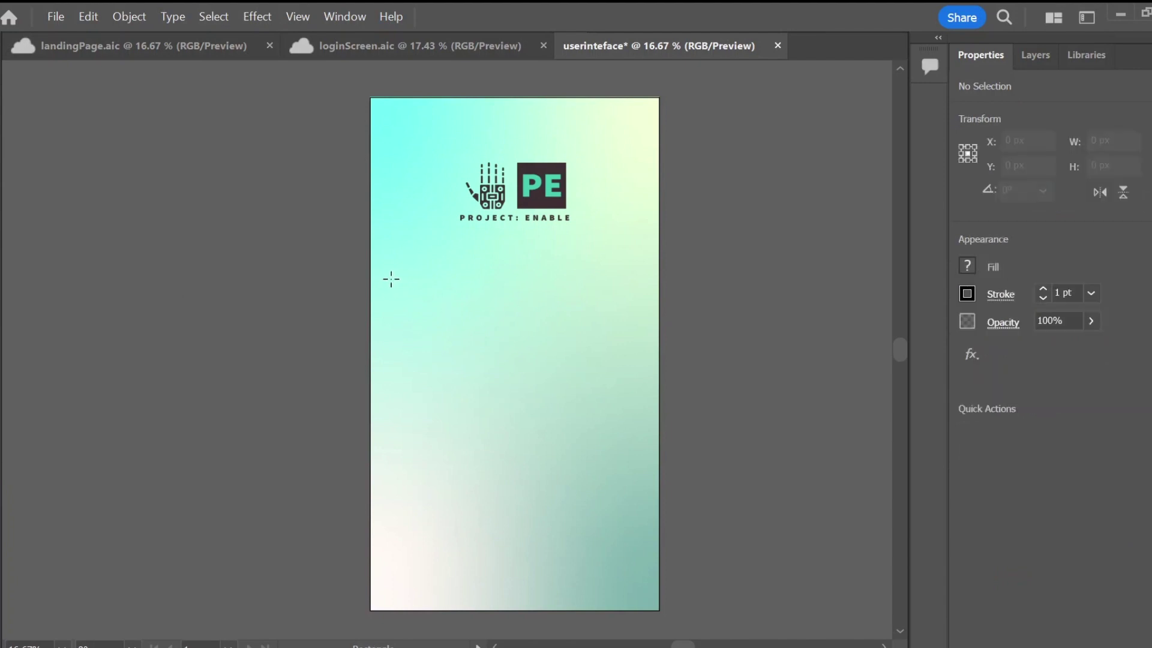
drag(391, 280, 506, 393)
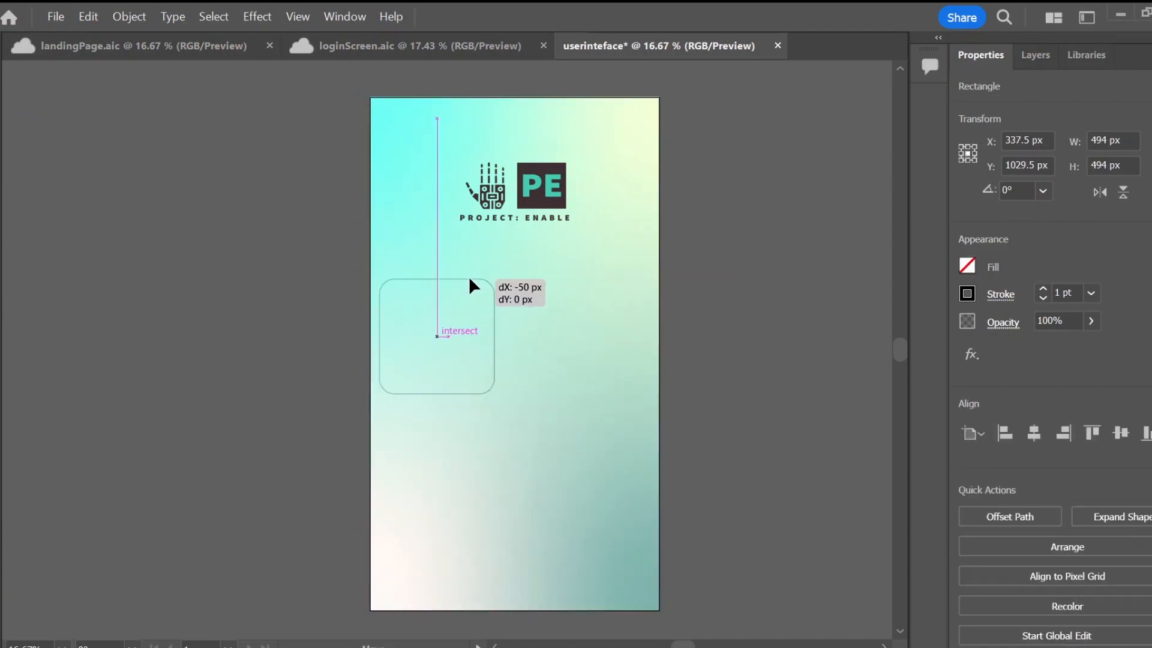
- Position the rounded square below the logo and duplicate it into a 2×2 button grid
drag(470, 287, 478, 301)
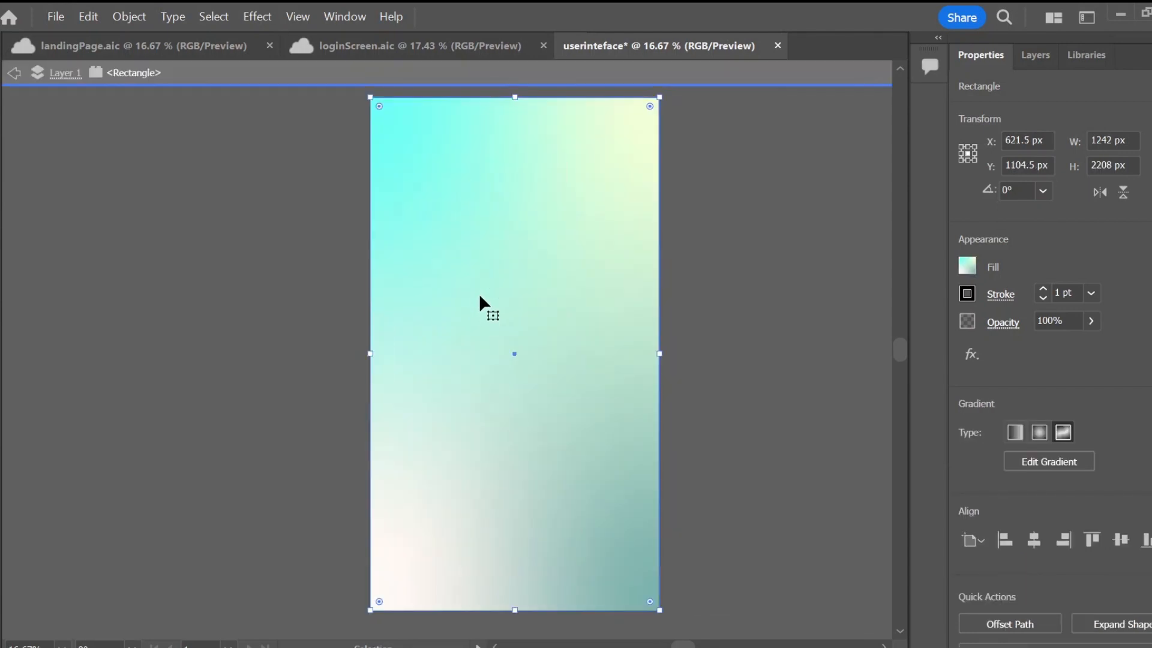
click(481, 307)
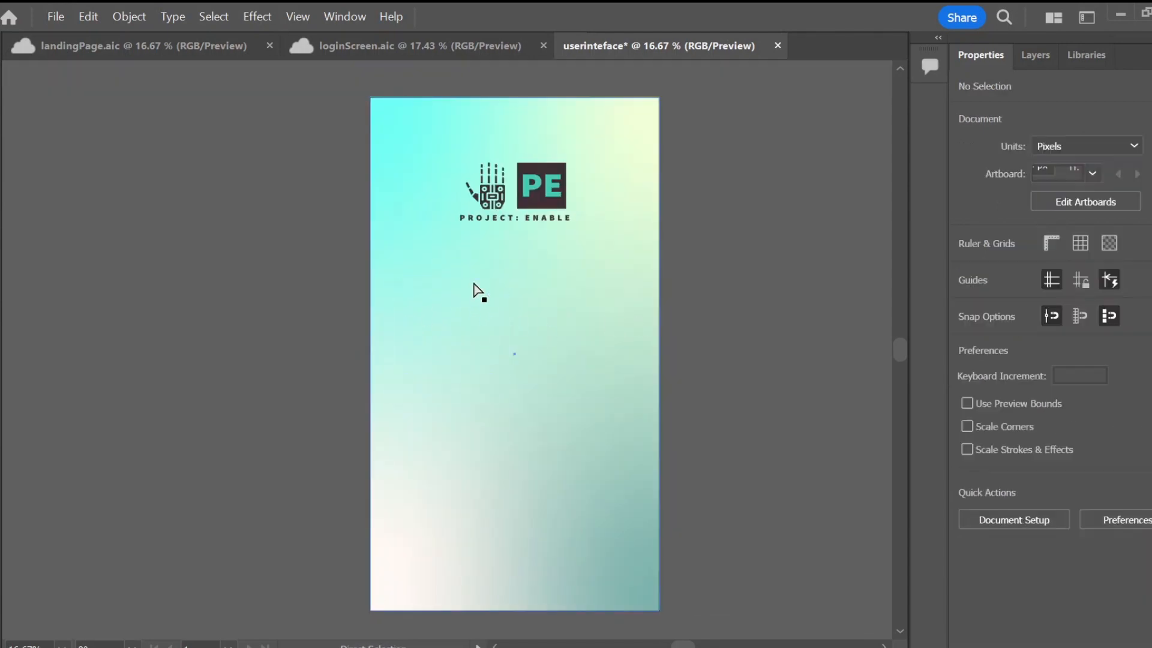
drag(391, 278, 507, 393)
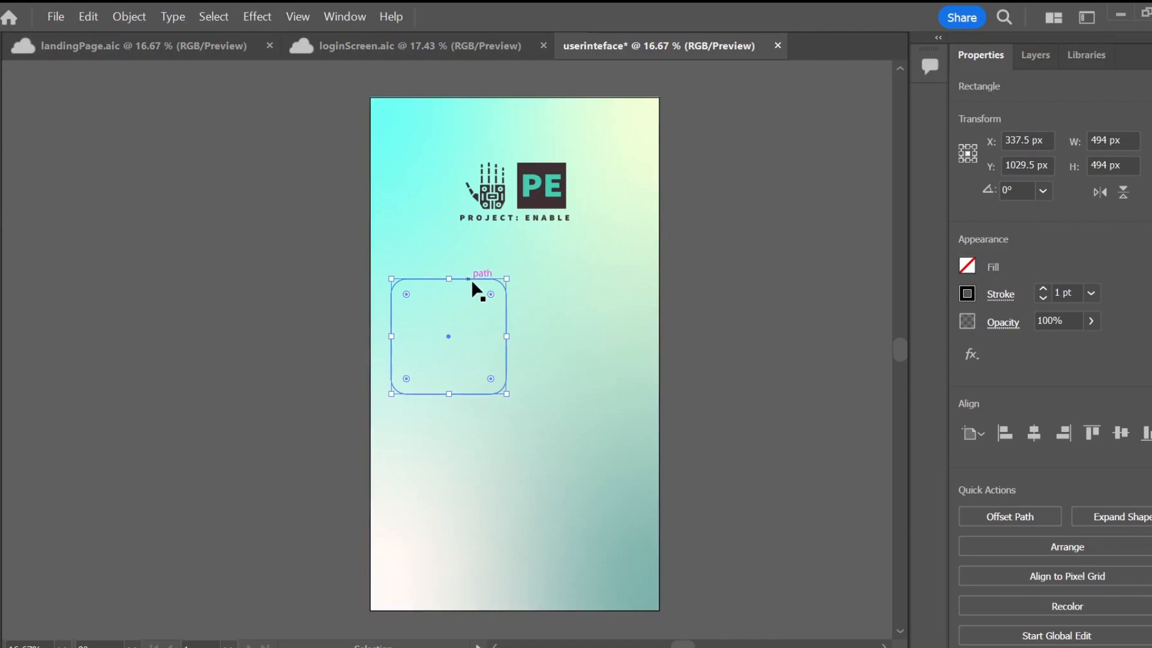
drag(448, 336, 446, 349)
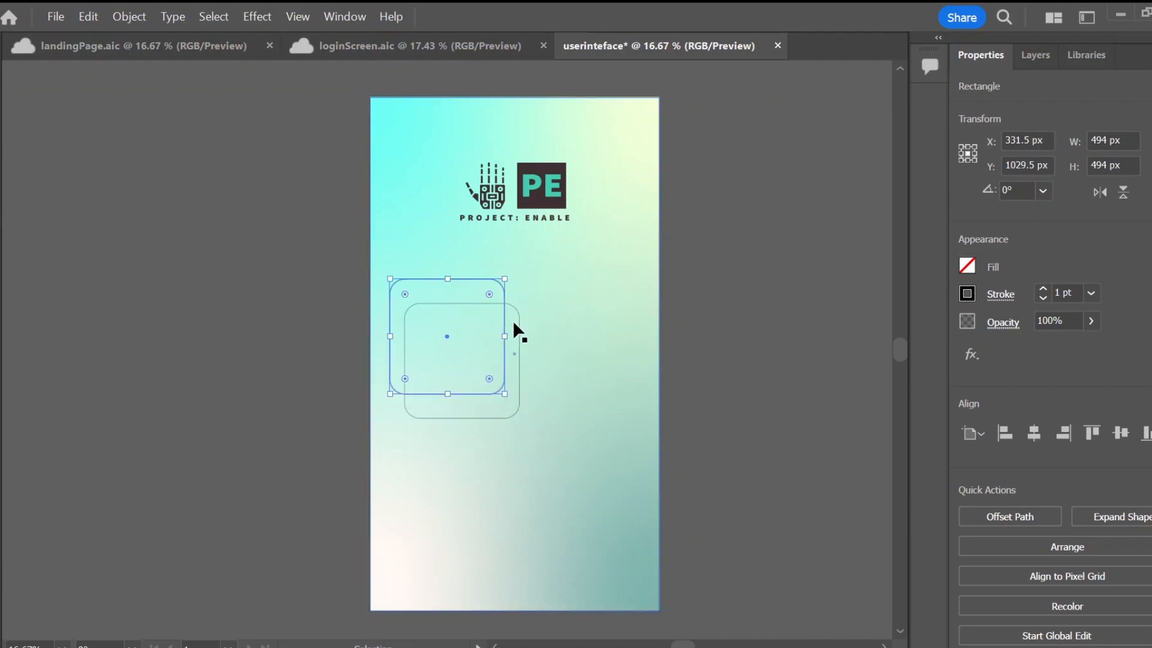
drag(446, 337, 577, 343)
text(LOW)
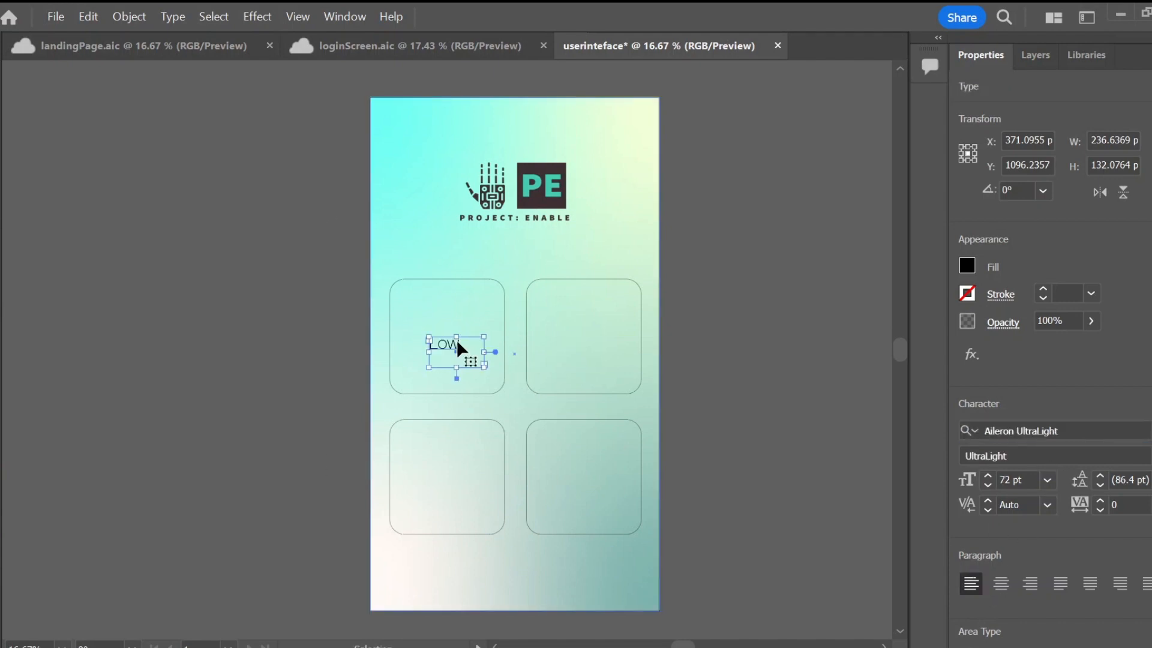
- Add a centered 'Low Sensitivity' label and copy it as 'Med Sensitivity'
drag(457, 349, 444, 338)
text( Se)
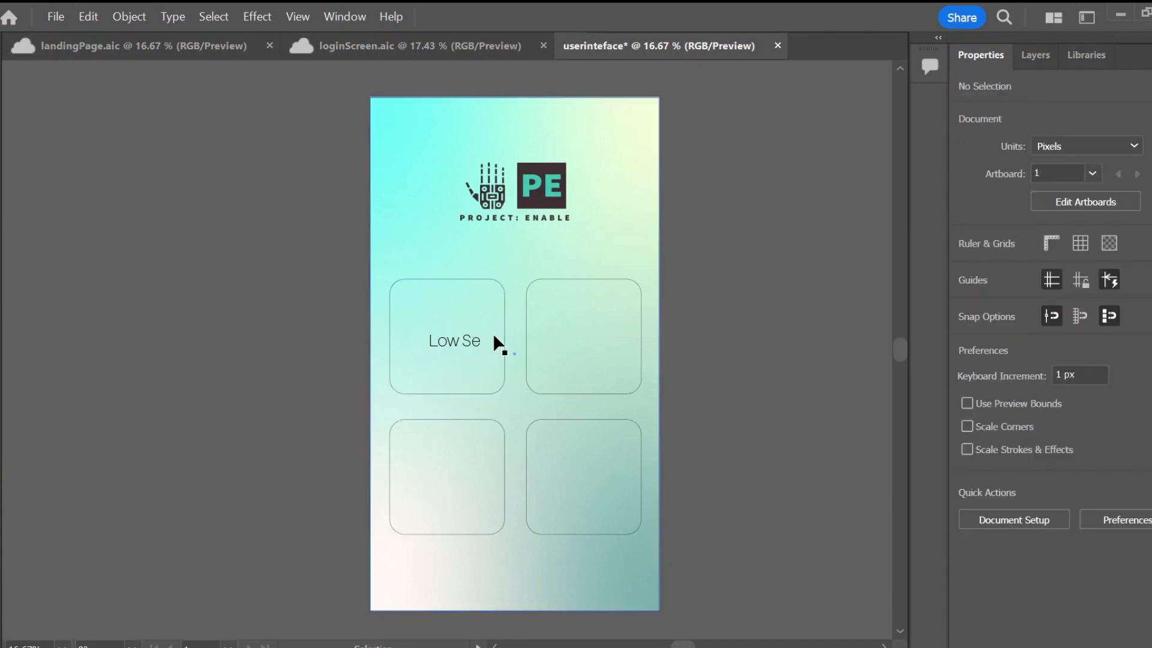
click(502, 349)
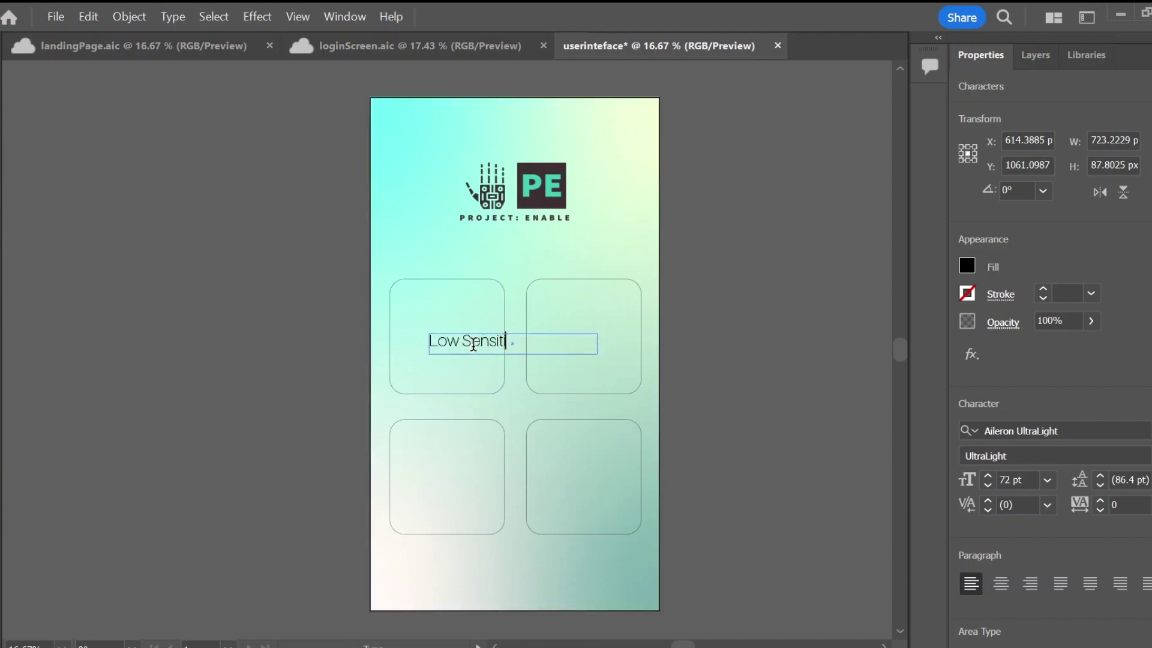
text(ivity)
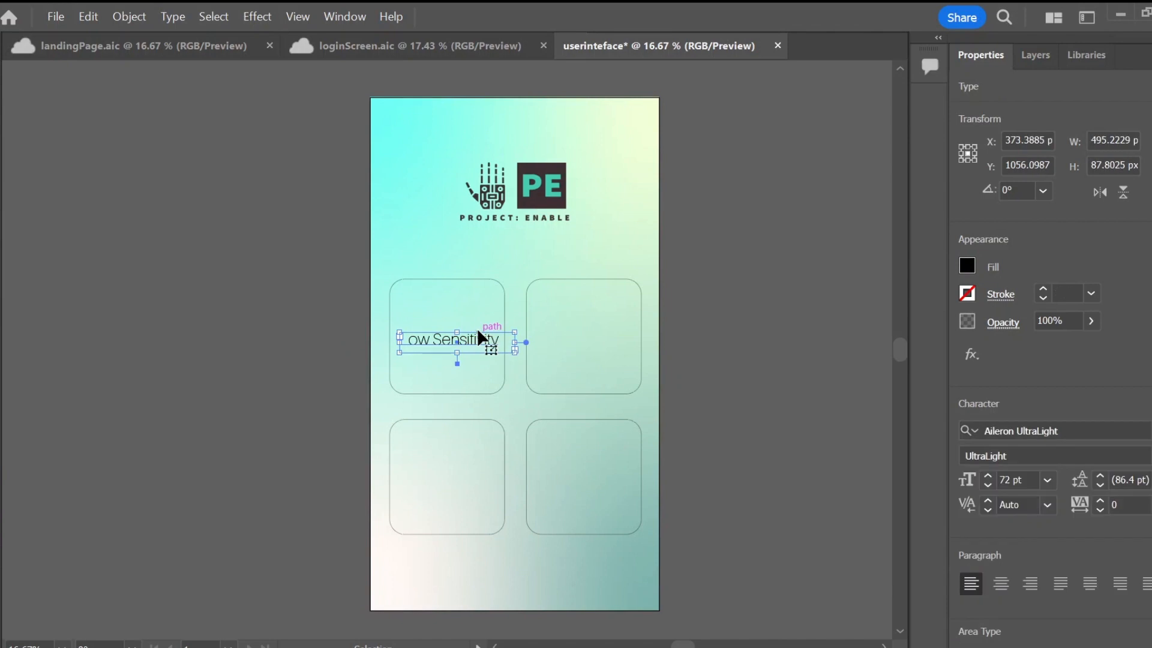
drag(448, 338, 583, 338)
text(Med Sensi)
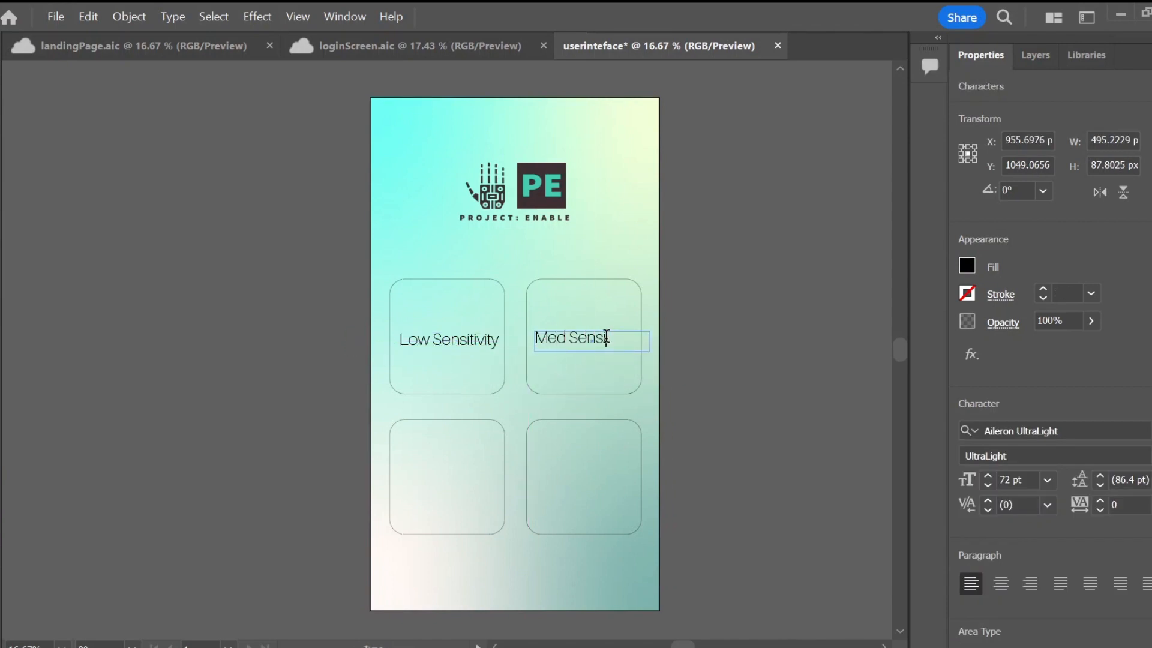
text(tivity)
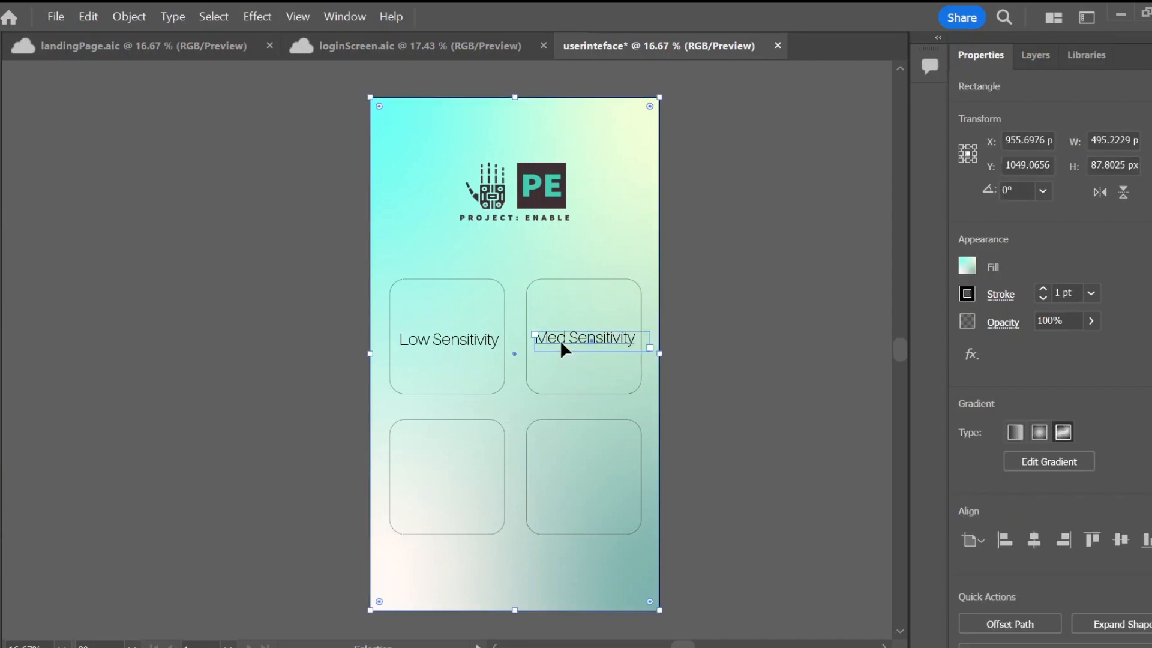
- Copy labels into the bottom buttons as 'High Sensitivity' and 'Custom Sensitivity'
drag(584, 338, 447, 349)
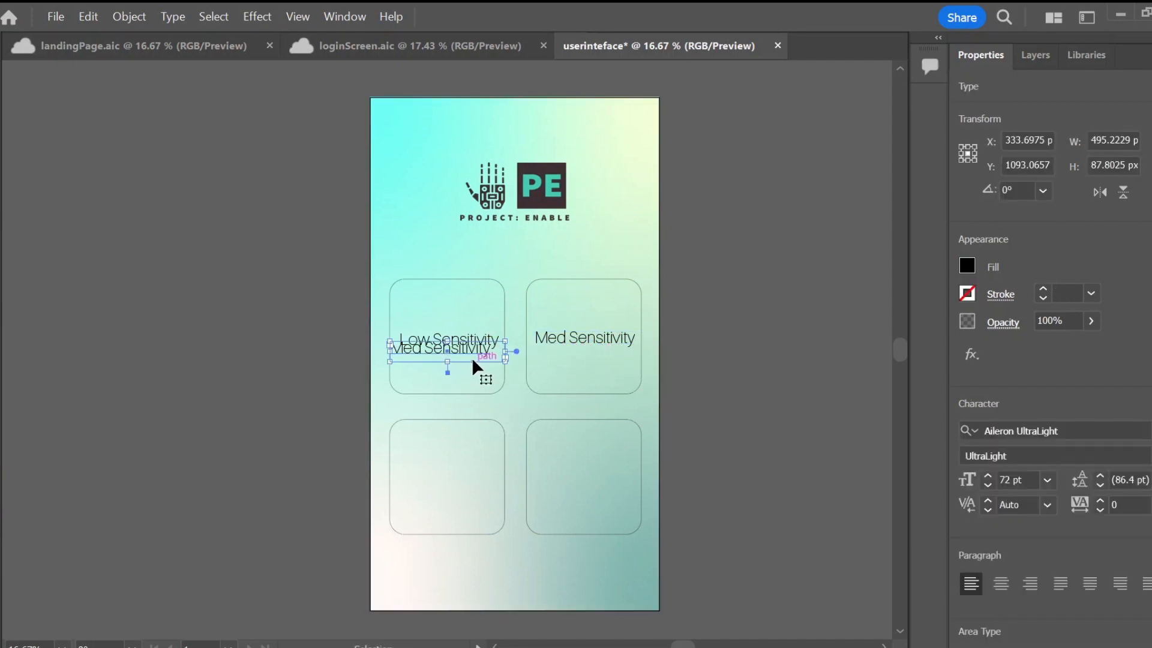
drag(441, 348, 448, 483)
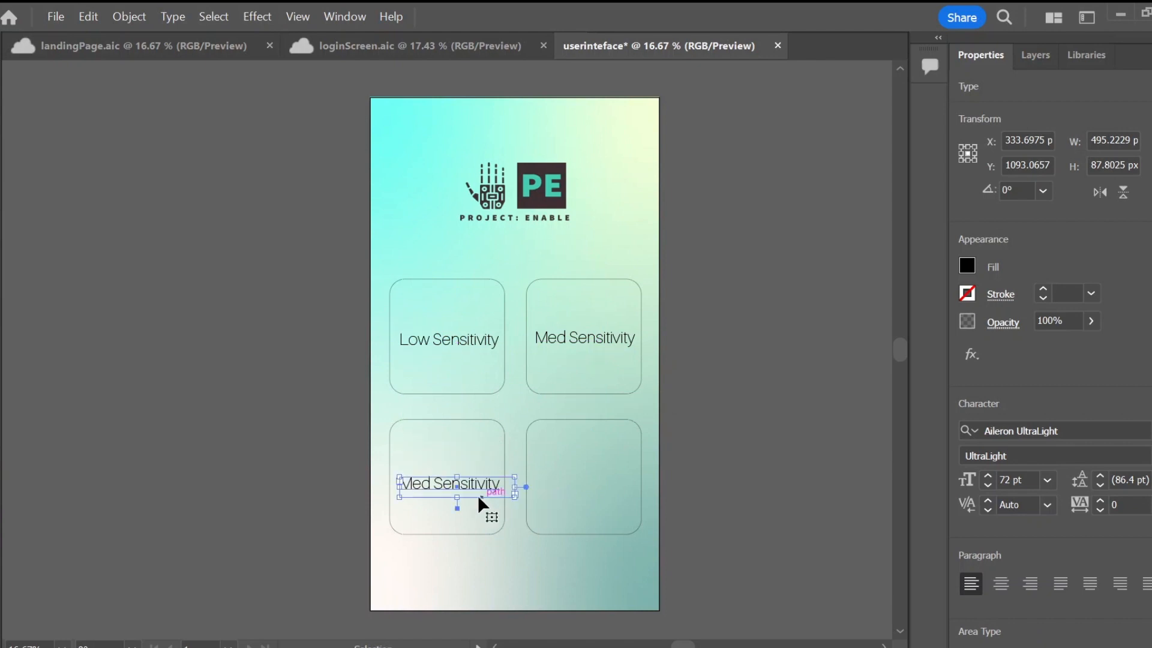
text(High)
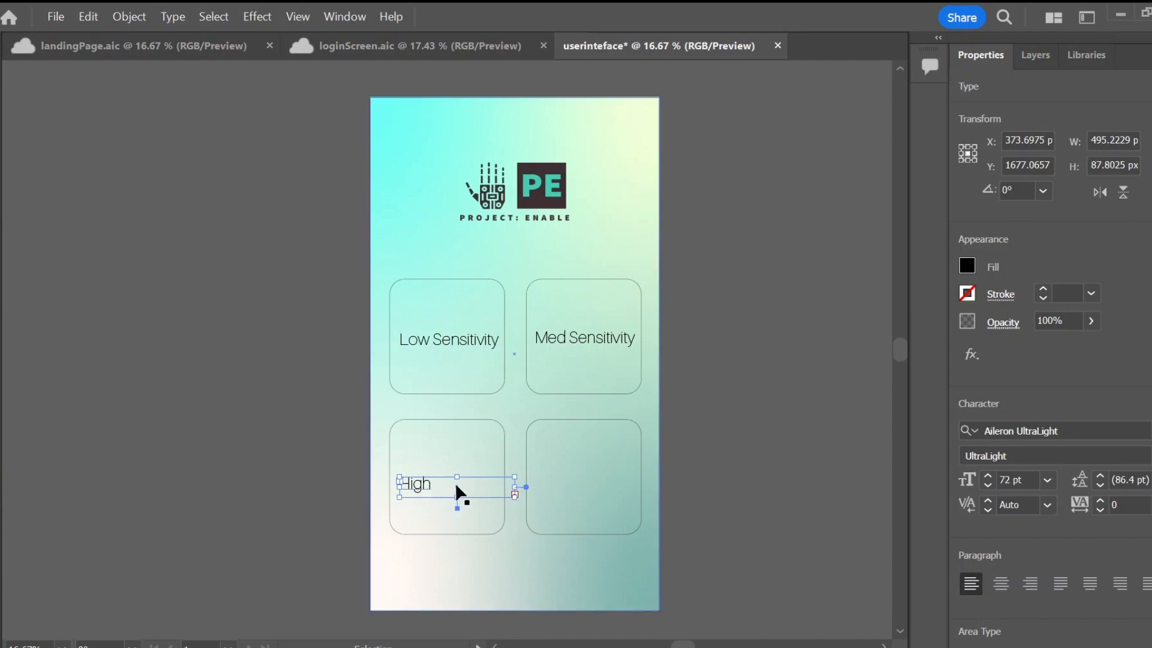
text(Sensit)
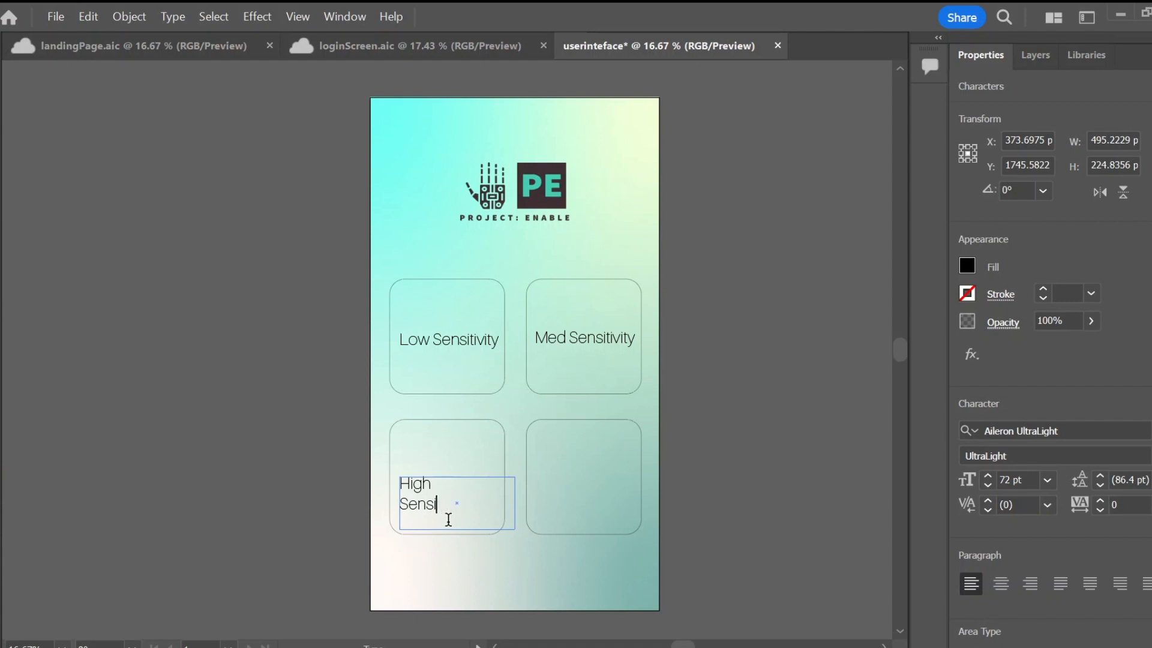
text(tivity)
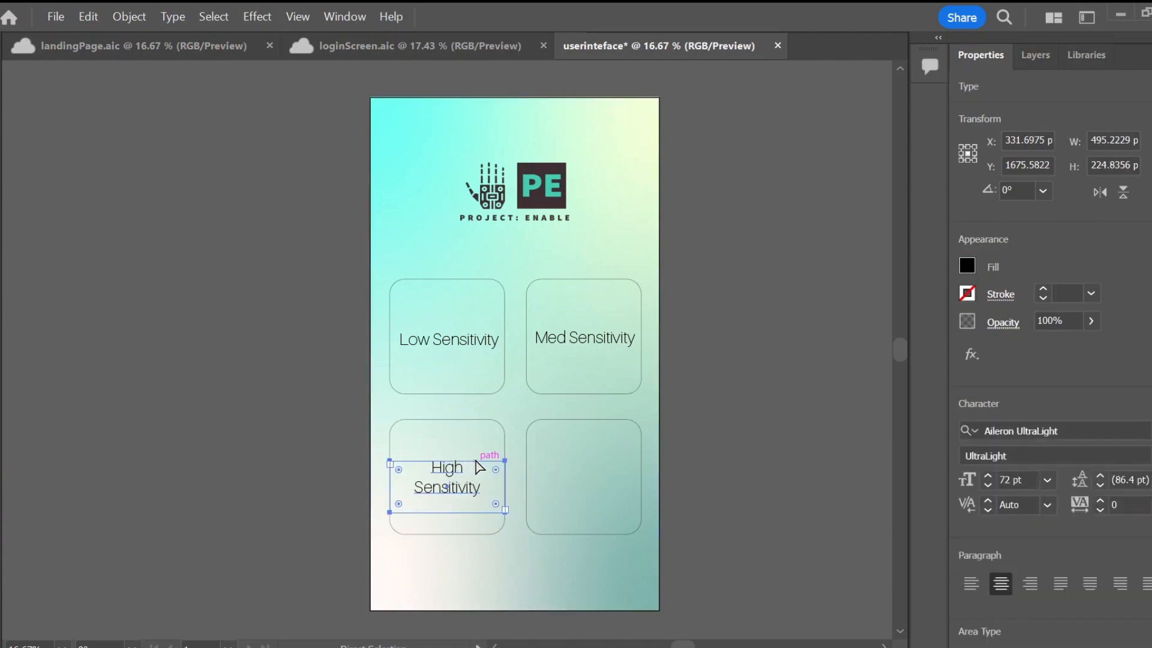
drag(446, 477, 583, 482)
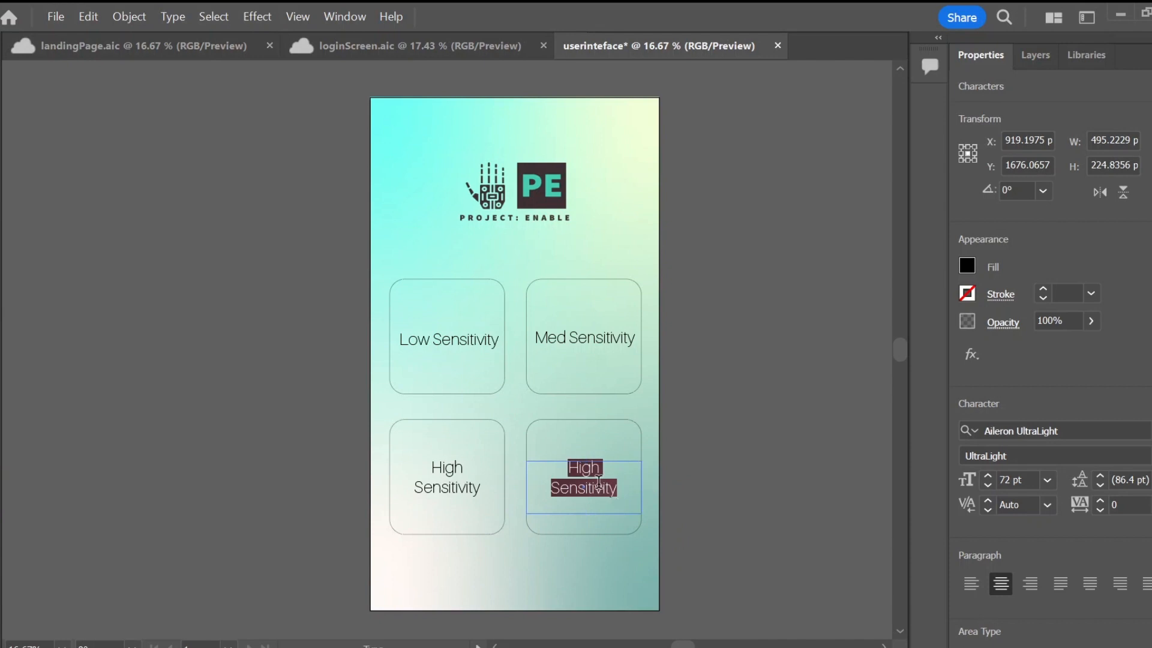
text(Custom Sensitivity)
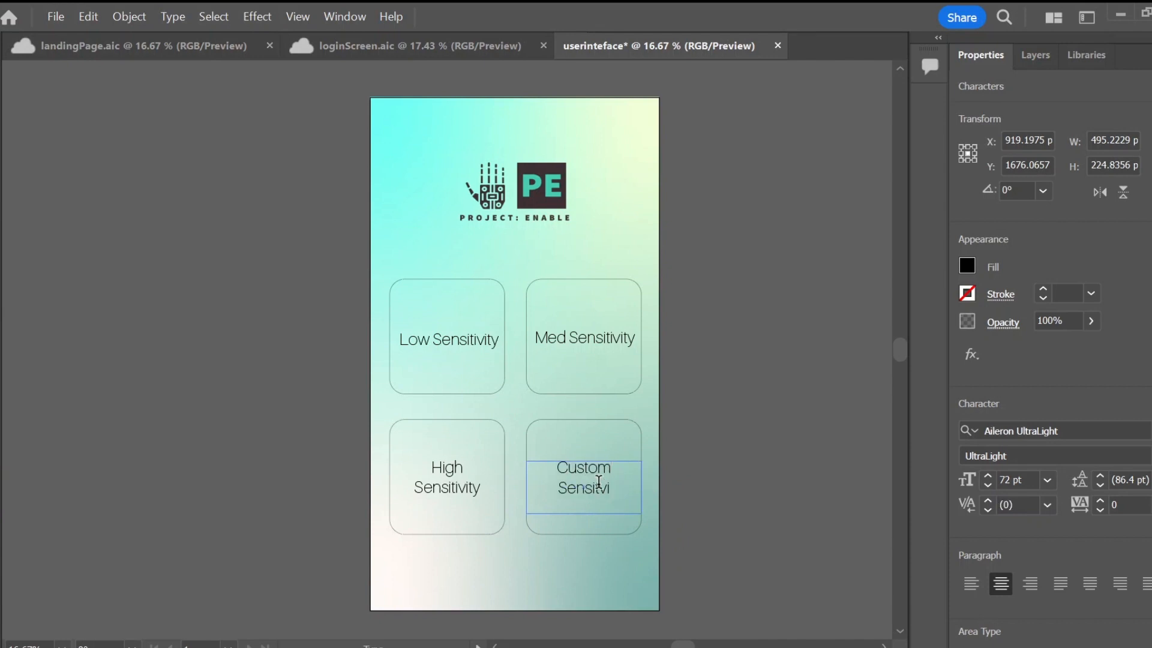